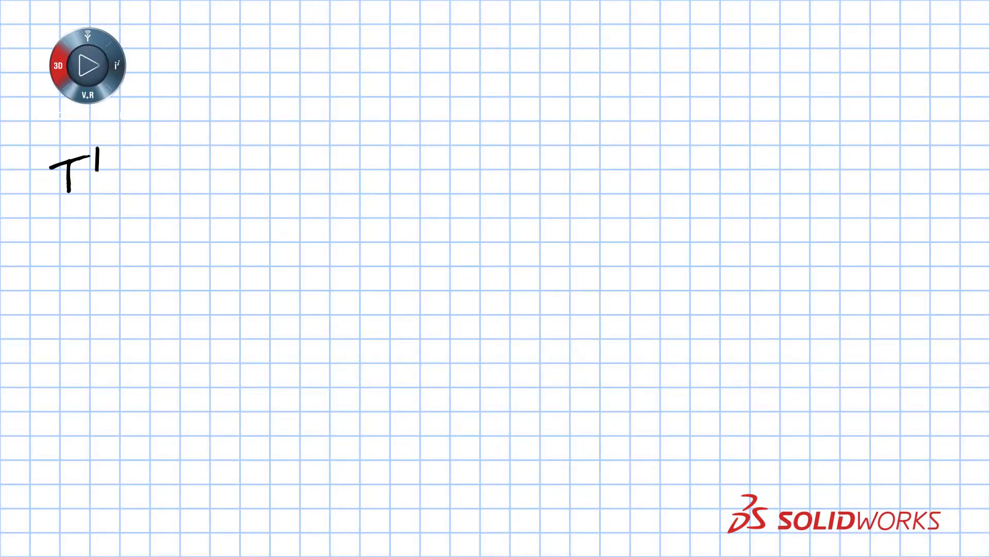
type("he Fundamentals of SO")
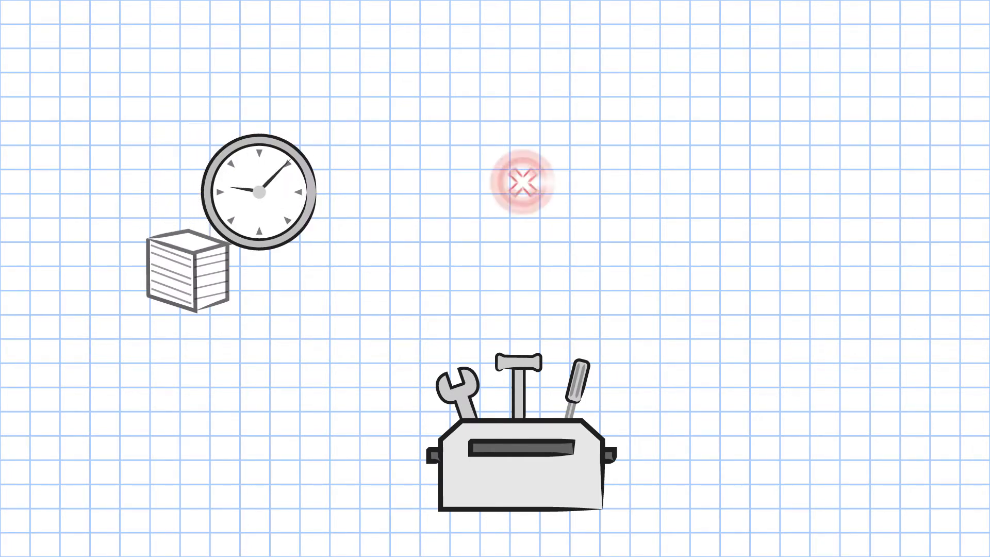
left_click(521, 182)
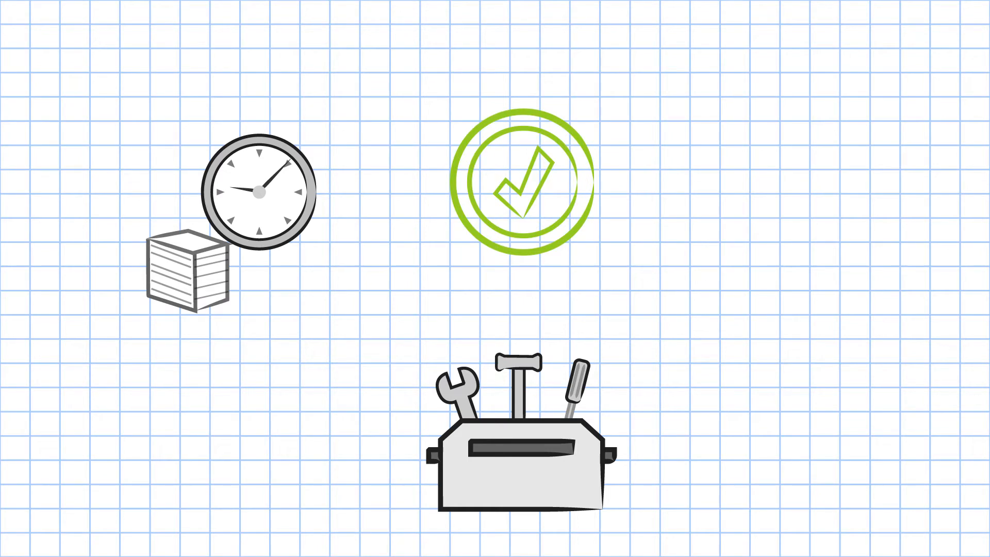